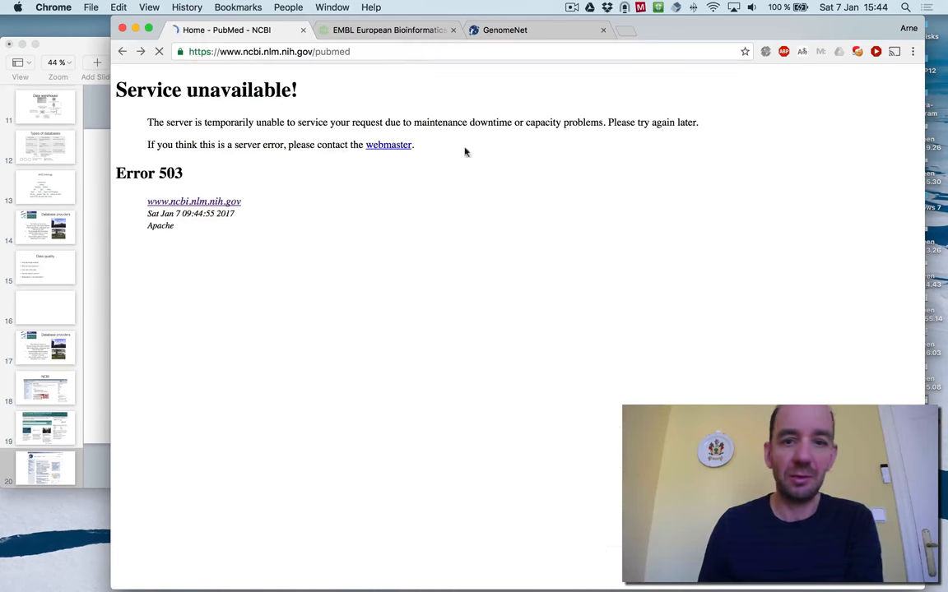
Reload PubMed, try an author query with no hits, then search "arne Elofsson" listing 94 articles.
click(159, 51)
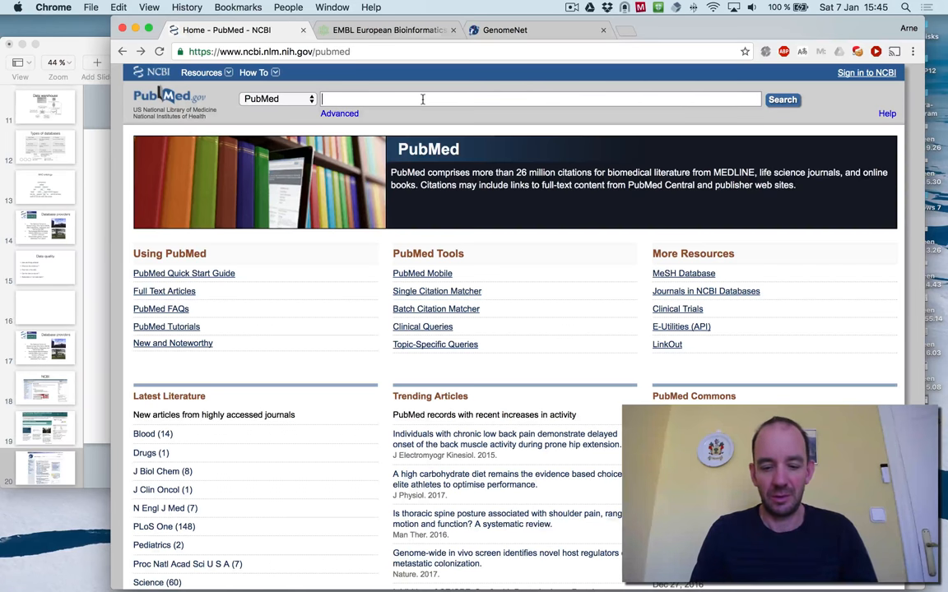
text(povel ramel)
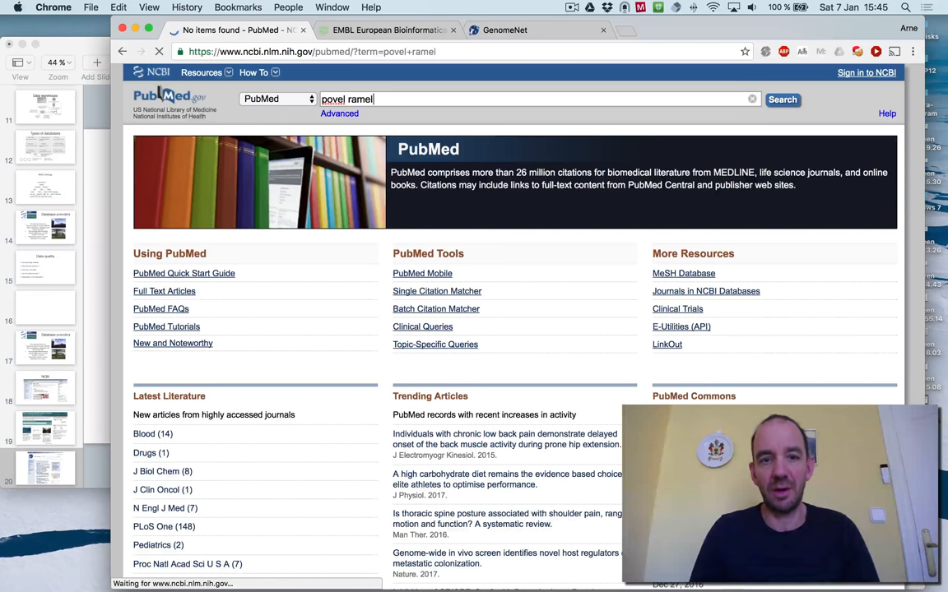
click(780, 99)
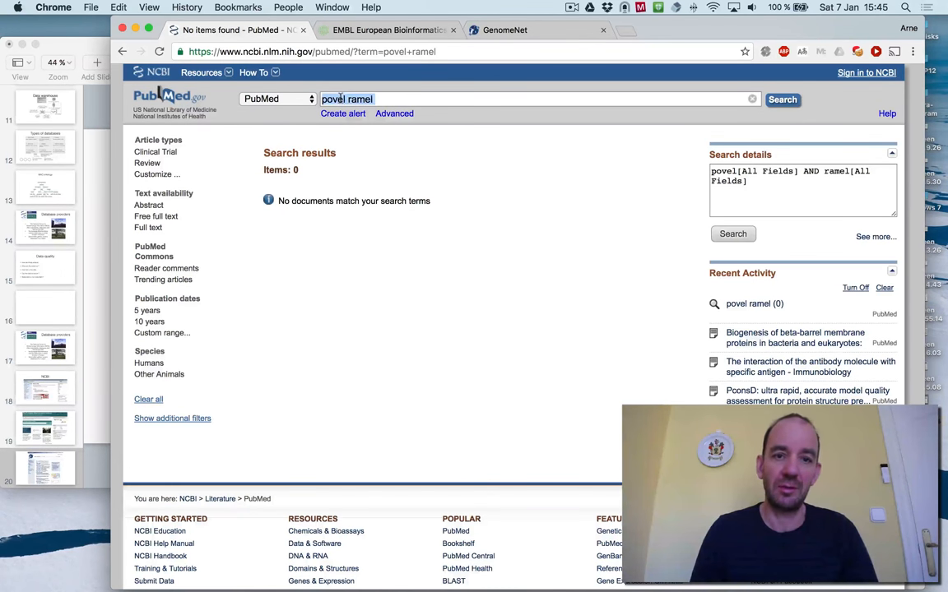
text(arne Elofsson)
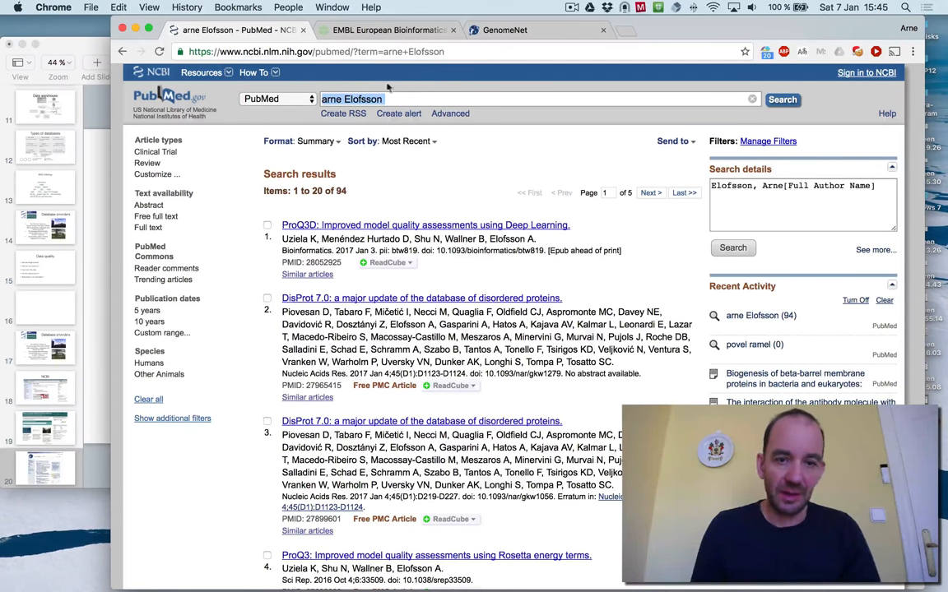
Switch the database to All Databases and search mrc2 across 30 NCBI databases.
click(277, 99)
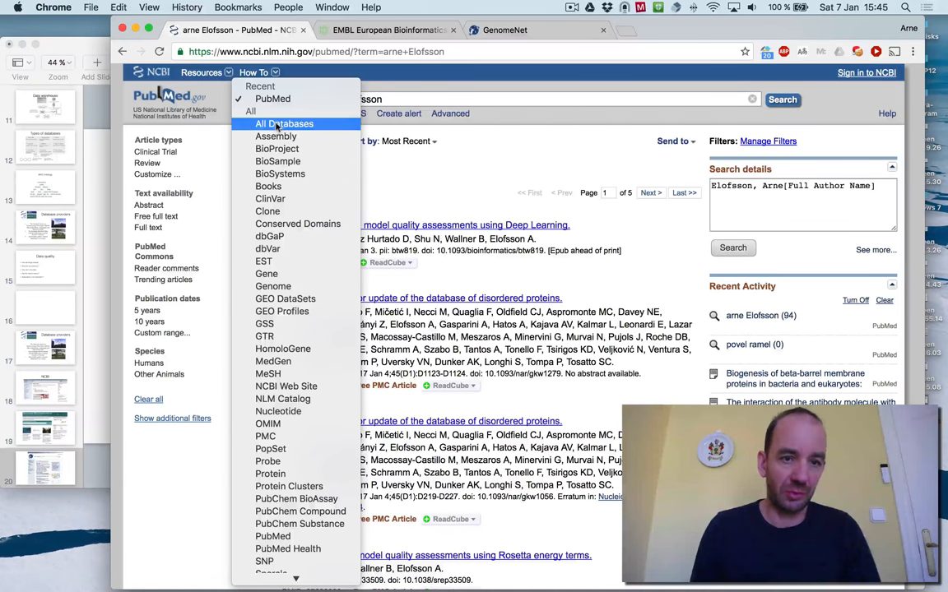
click(284, 123)
text(m)
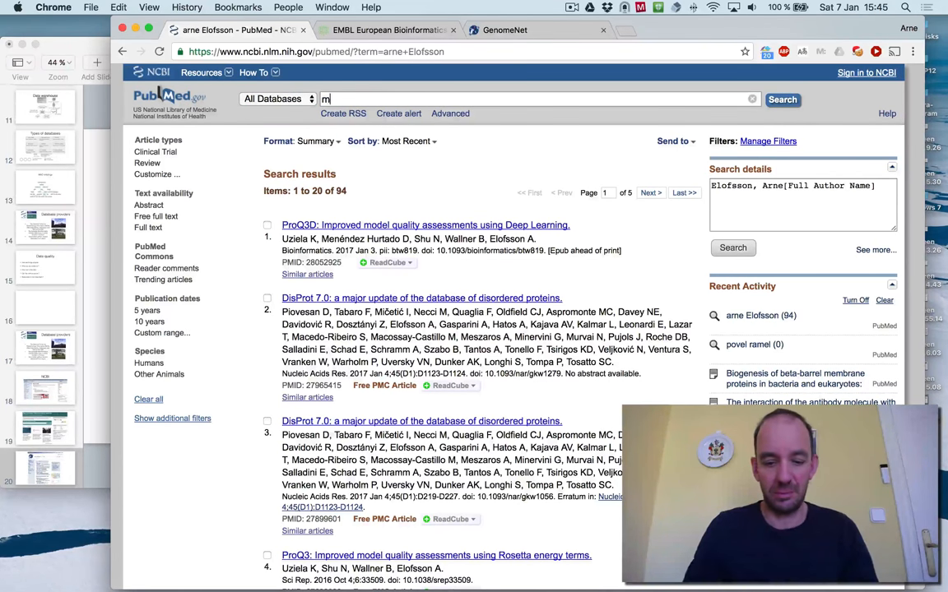
text(rc2)
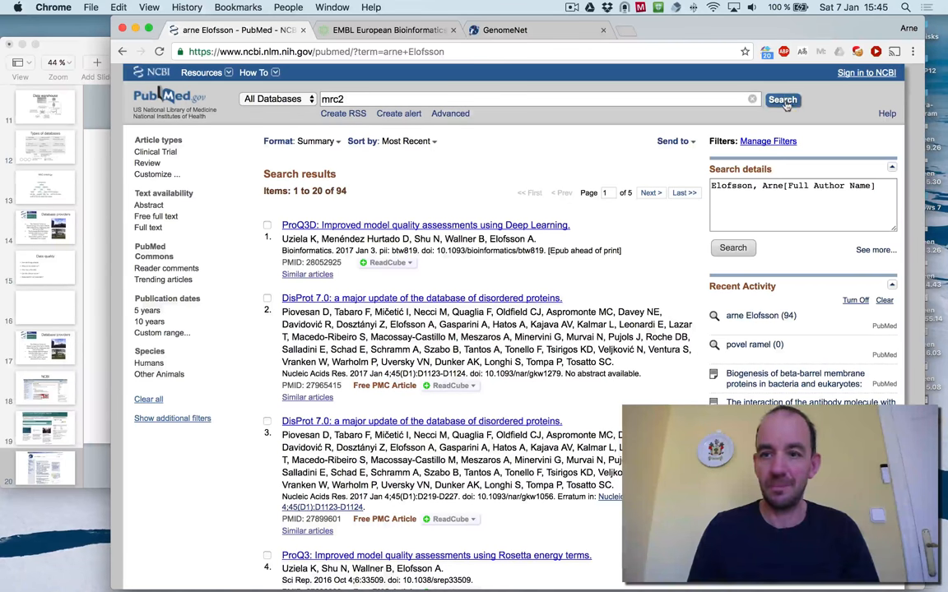
click(781, 99)
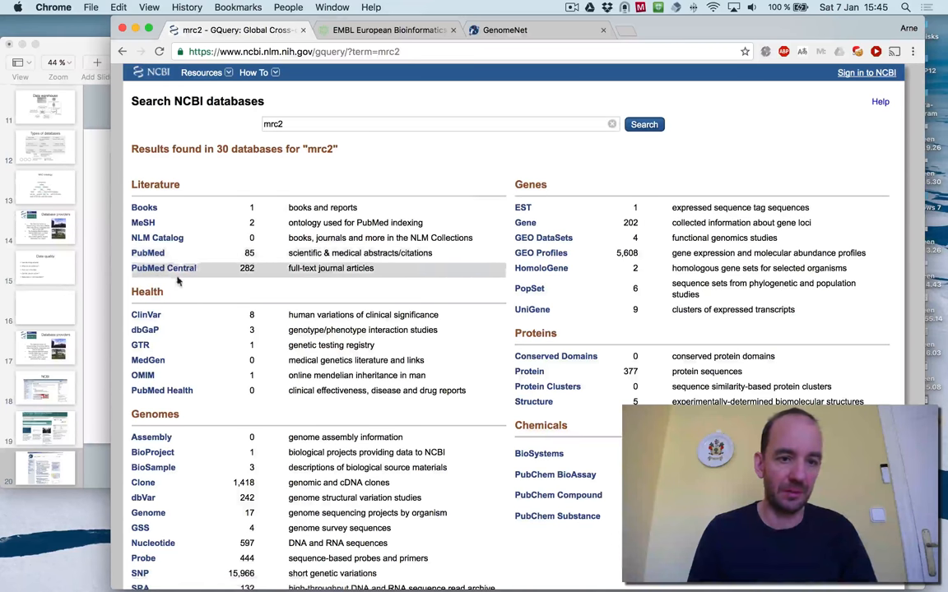
Review the GQuery hit counts and open the 377 mrc2 results in the Protein database.
scroll(down, 3)
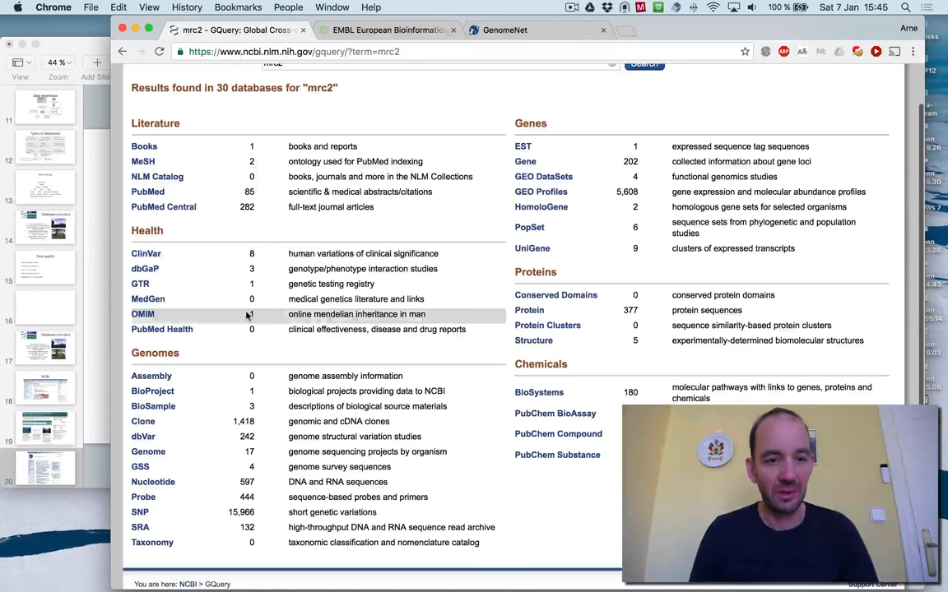
scroll(down, 3)
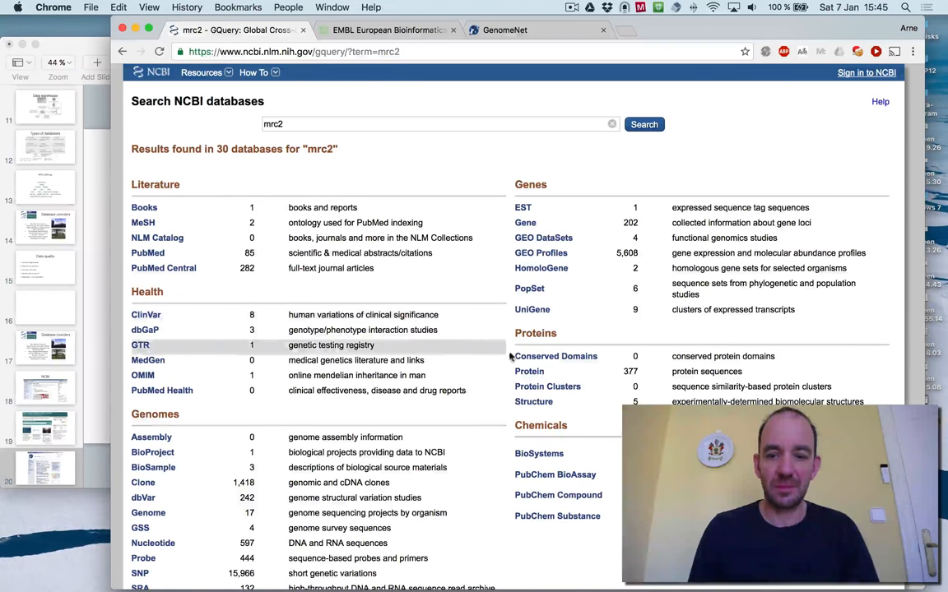
mouse_move(529, 371)
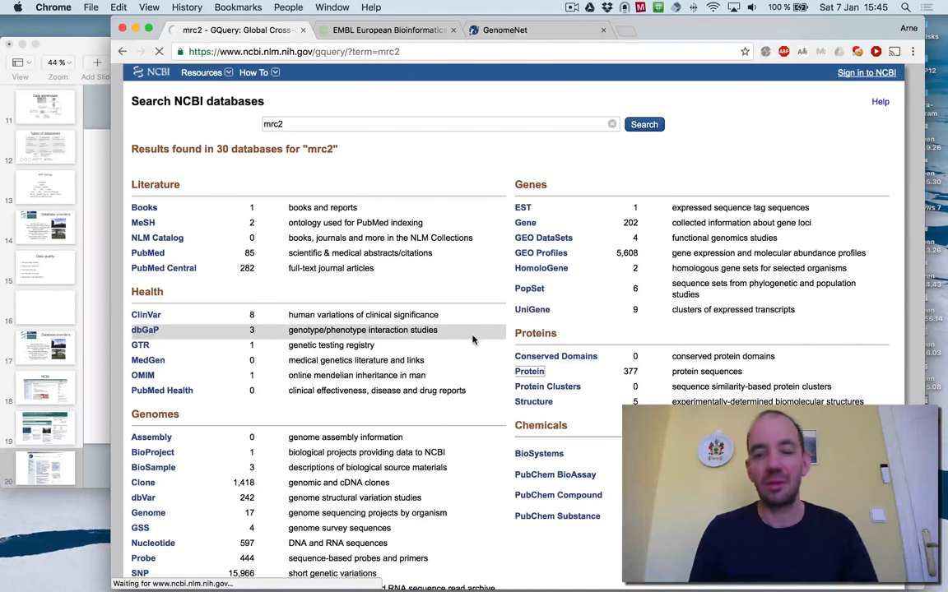
click(529, 371)
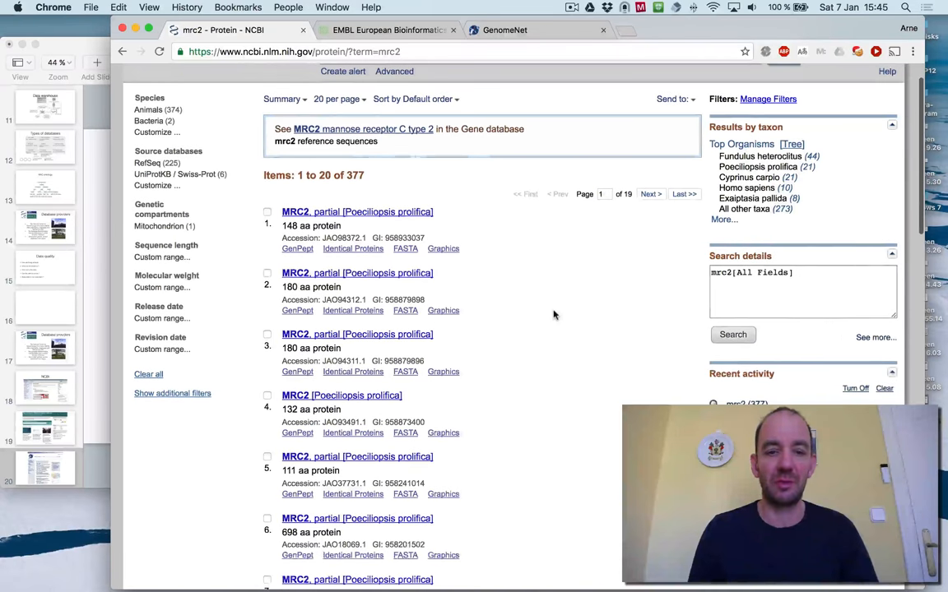
Look over the mrc2 protein records, then switch to the EMBL-EBI home page.
scroll(down, 3)
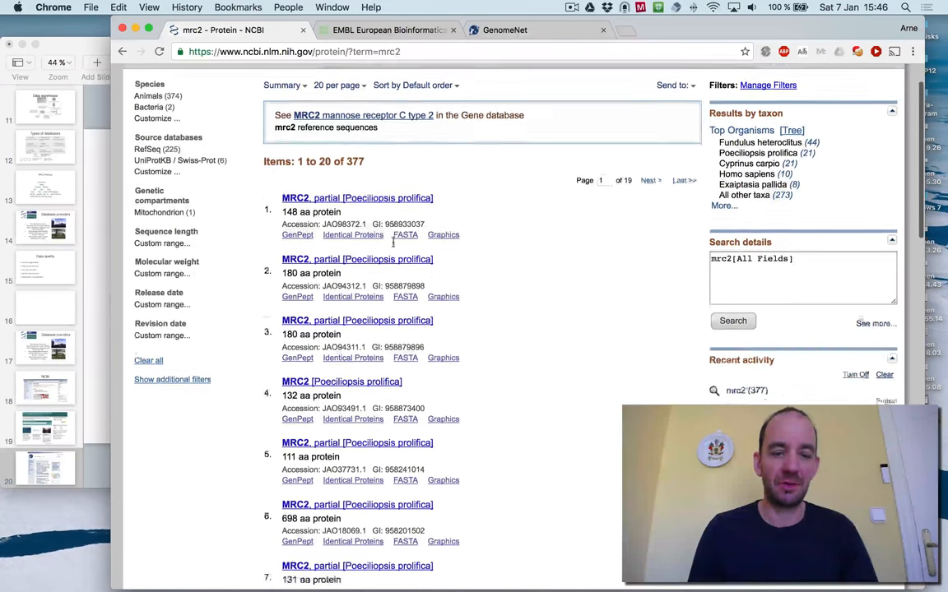
scroll(down, 3)
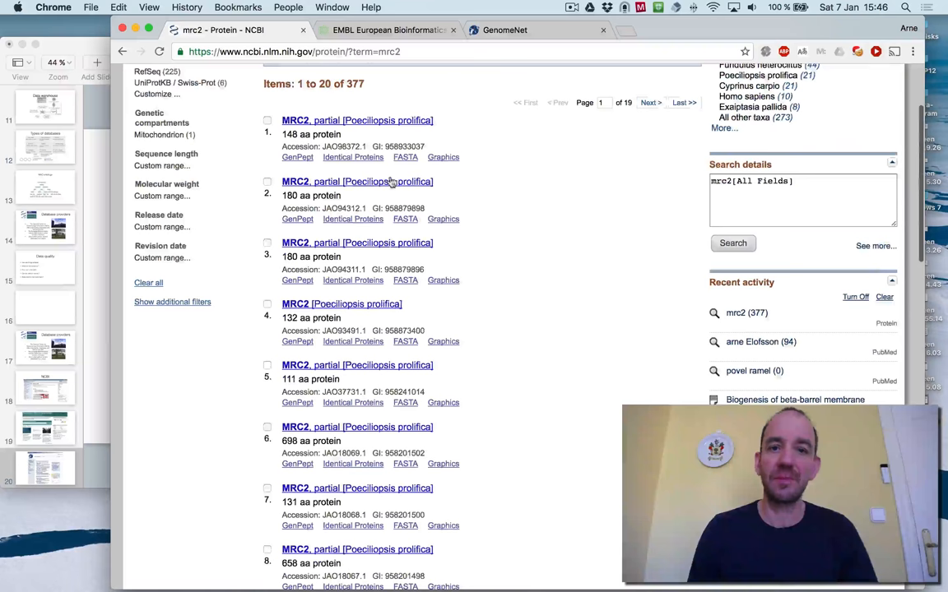
click(384, 30)
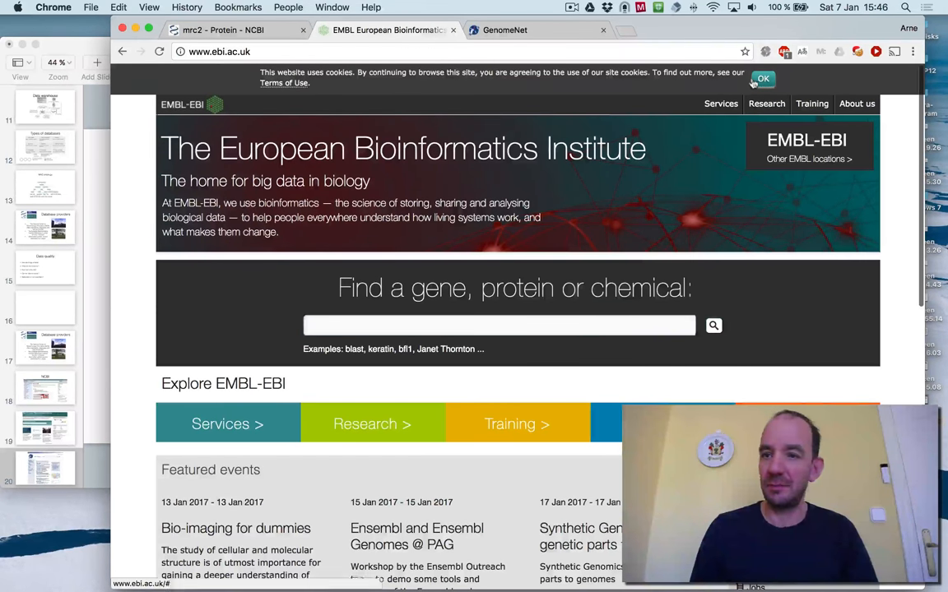
Search EMBL-EBI for "janet thornton" (302 results), review them and go back to the home page.
click(762, 78)
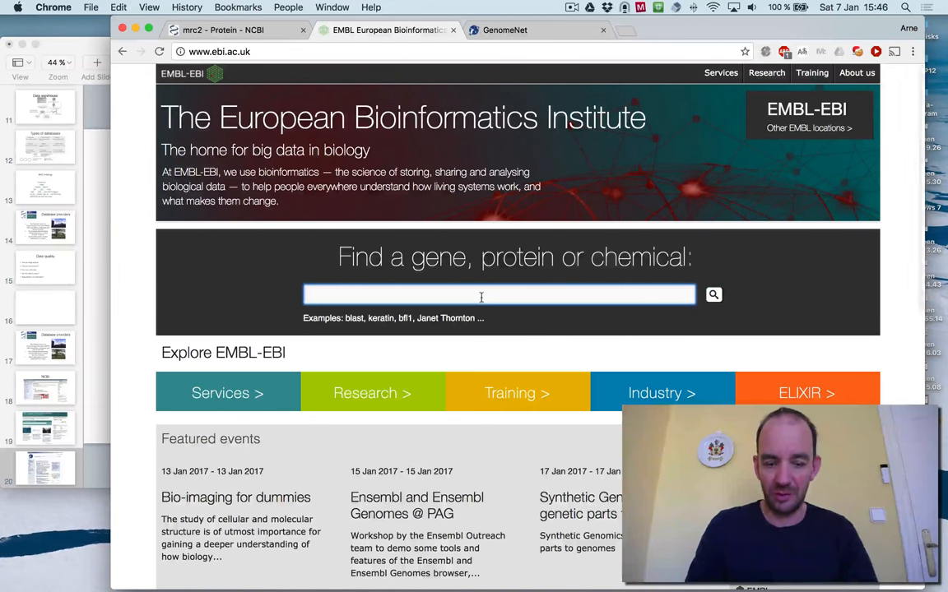
text(janet thornton)
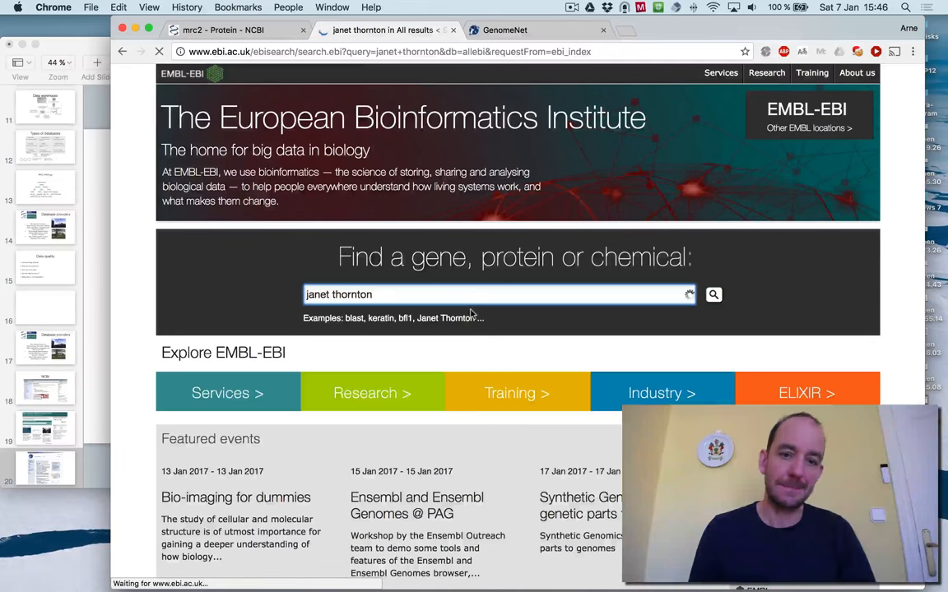
click(712, 294)
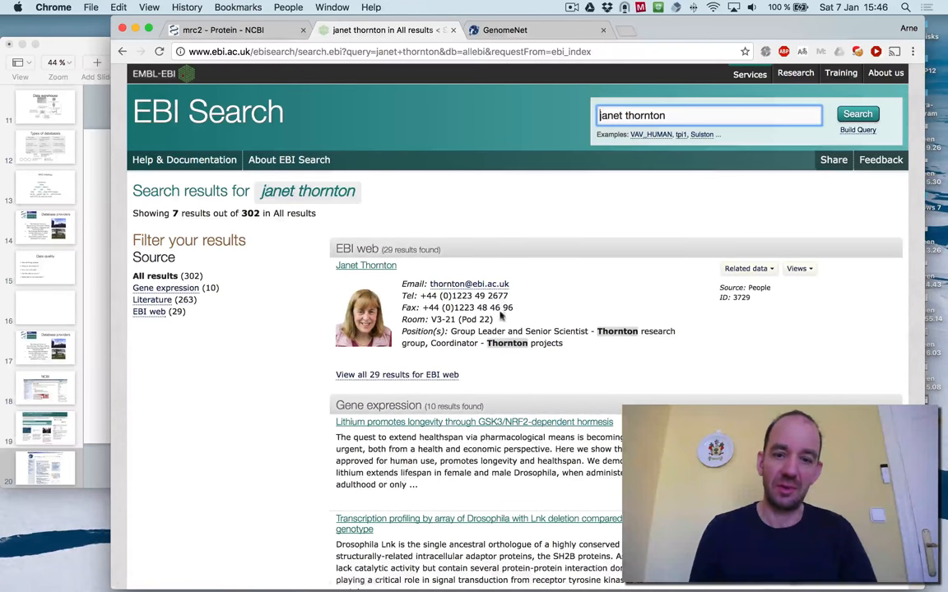
scroll(down, 3)
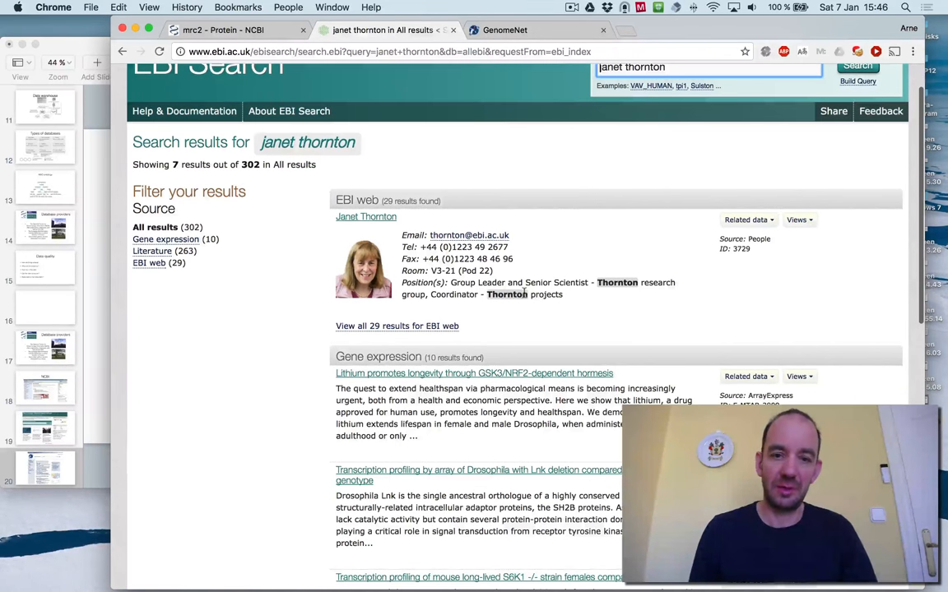
scroll(down, 3)
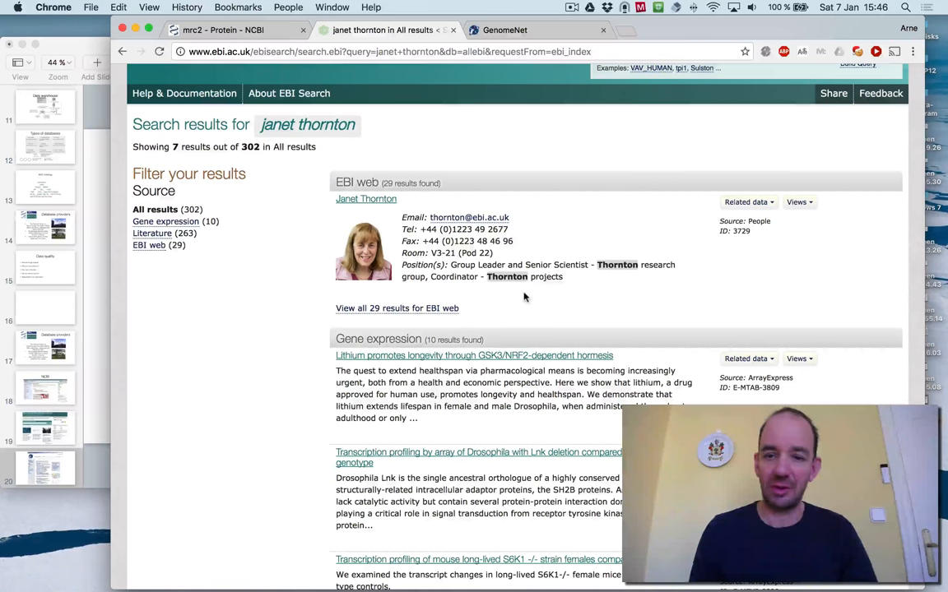
scroll(down, 3)
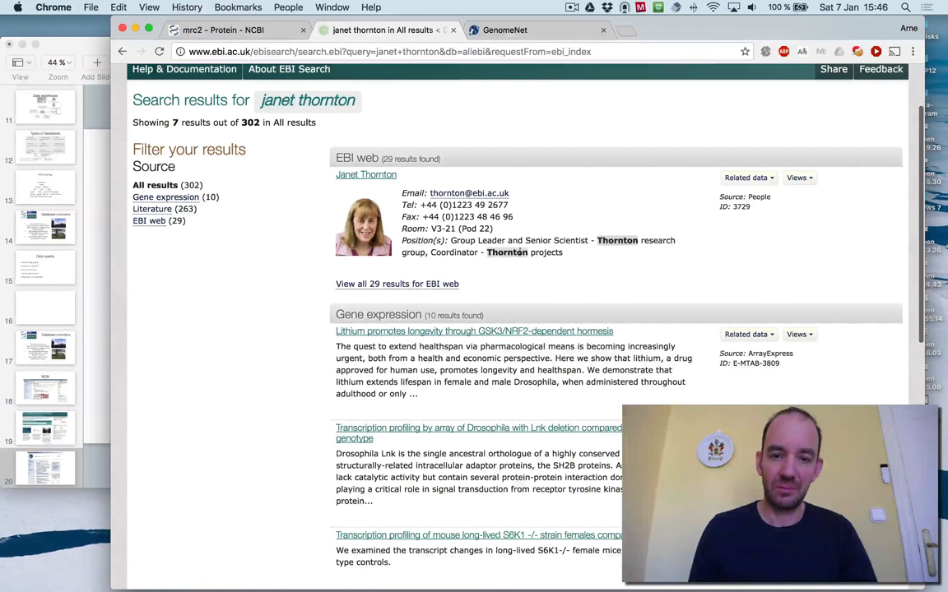
scroll(down, 3)
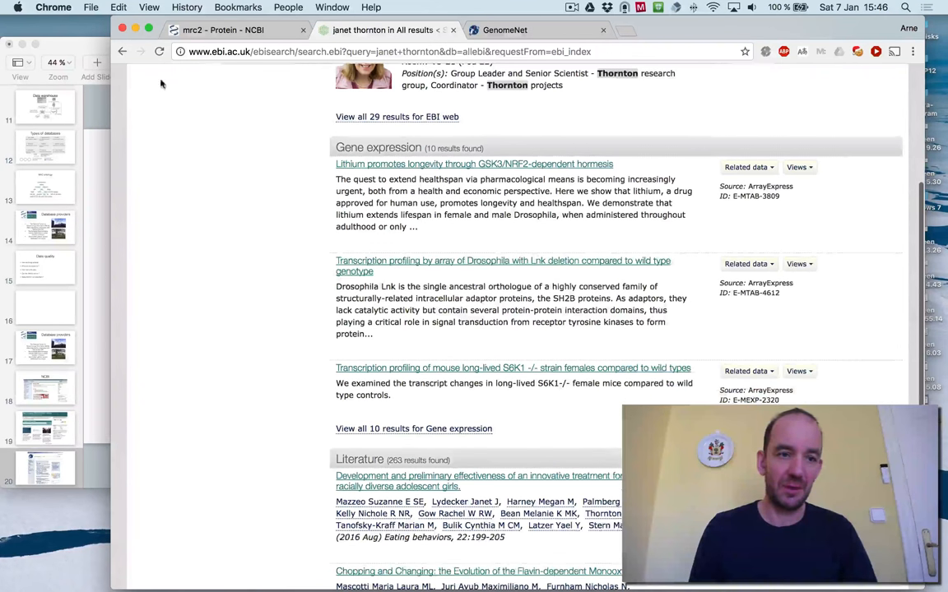
click(122, 51)
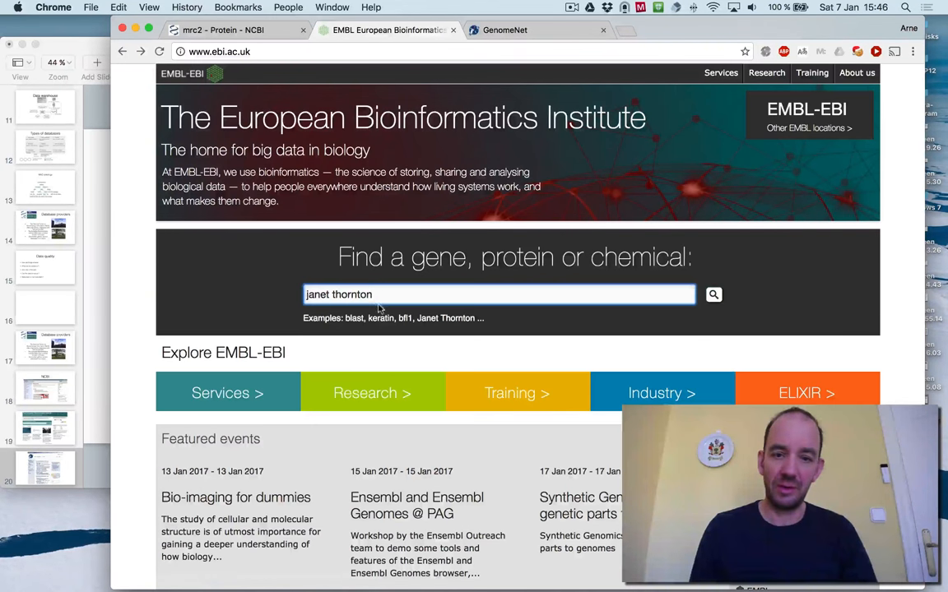
Search EMBL-EBI for mrc2 (978 results), review the categories, then move to the GenomeNet page.
text(mrc2)
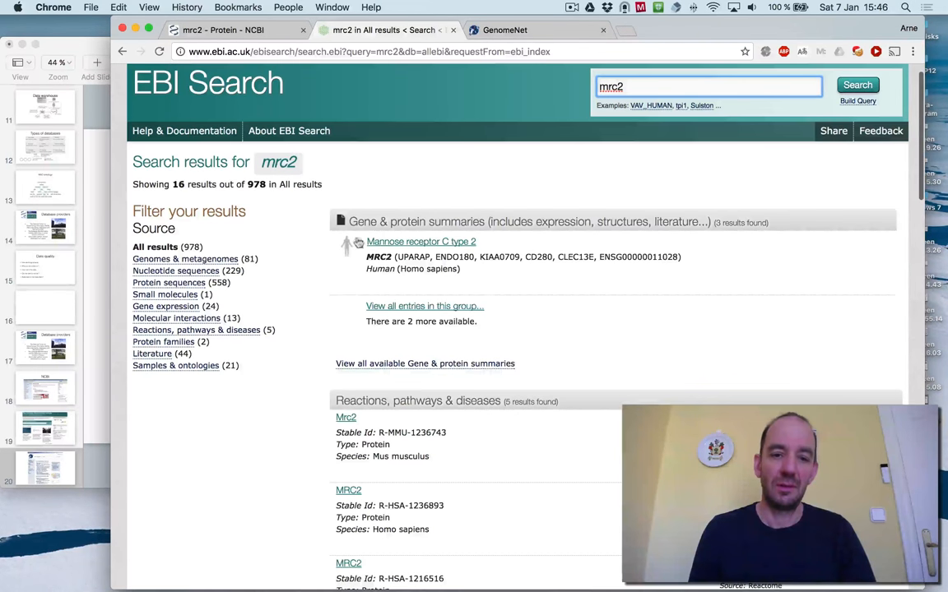
scroll(down, 3)
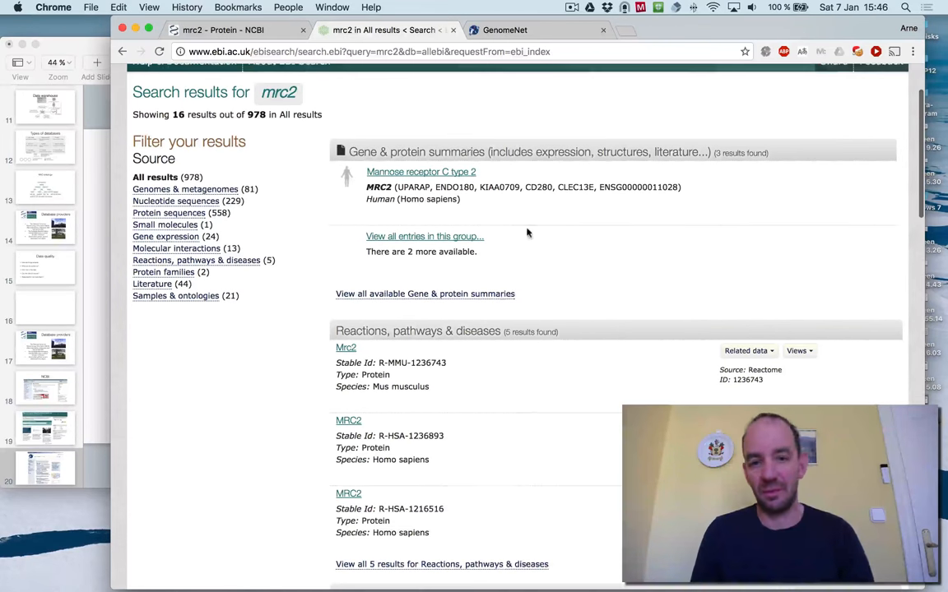
scroll(down, 3)
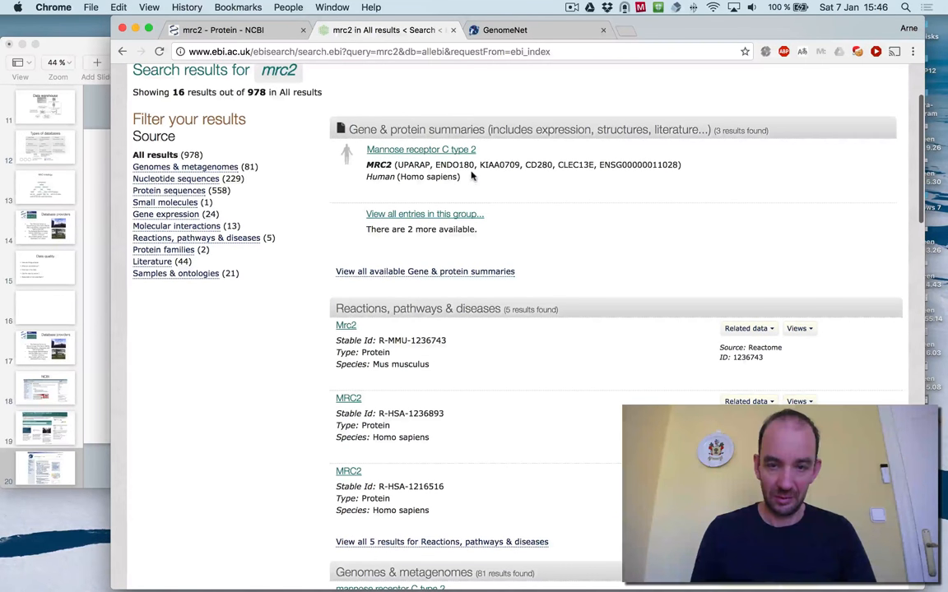
scroll(down, 3)
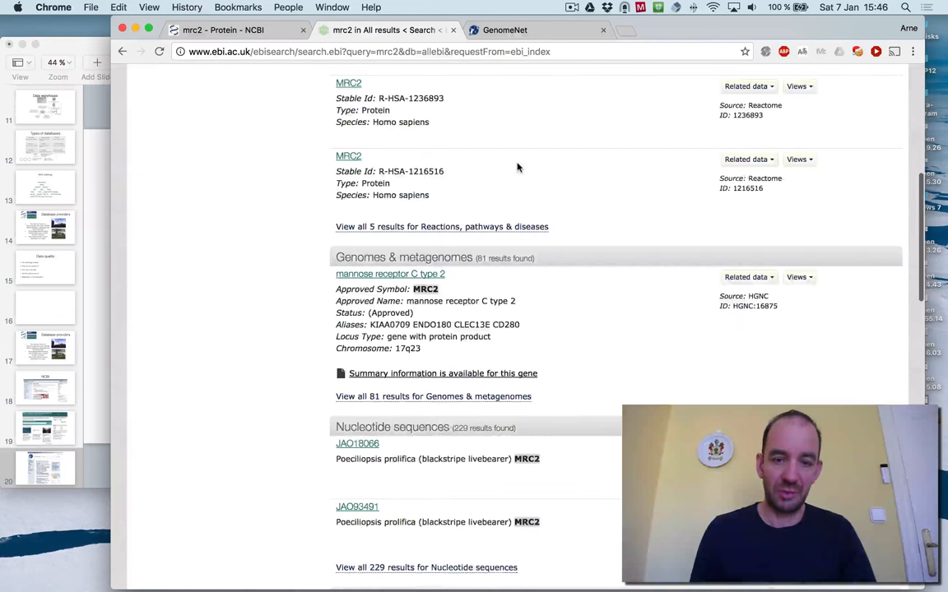
scroll(down, 3)
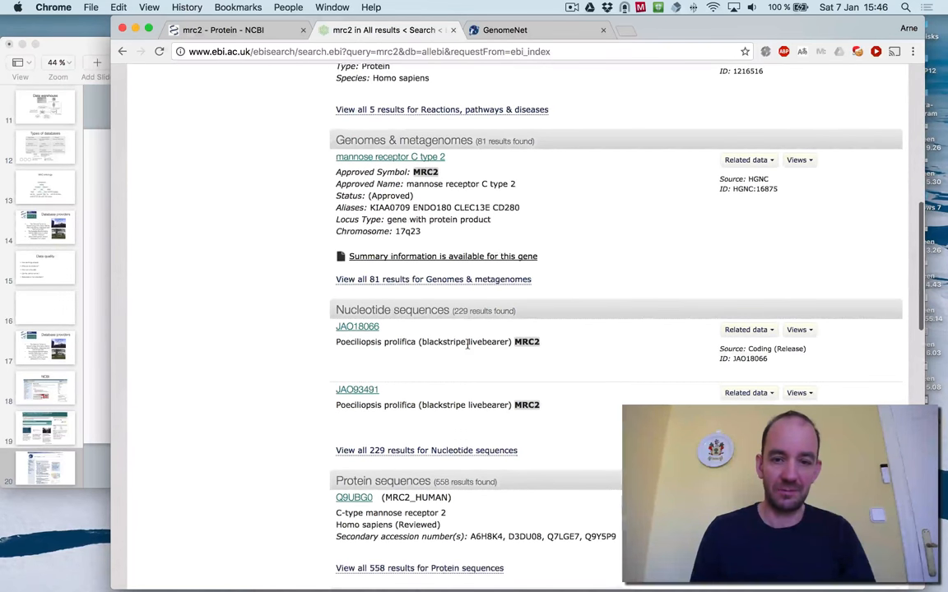
scroll(down, 3)
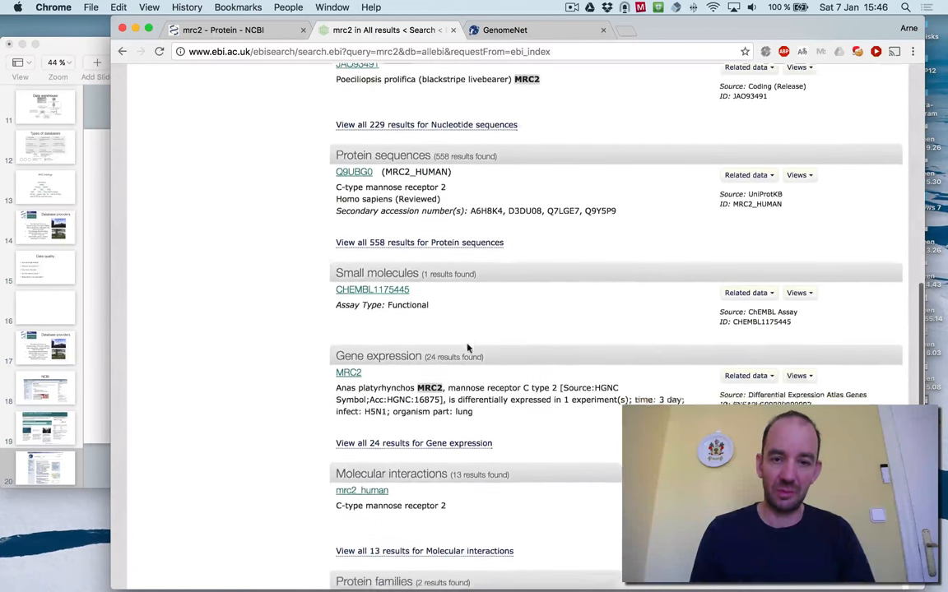
scroll(down, 3)
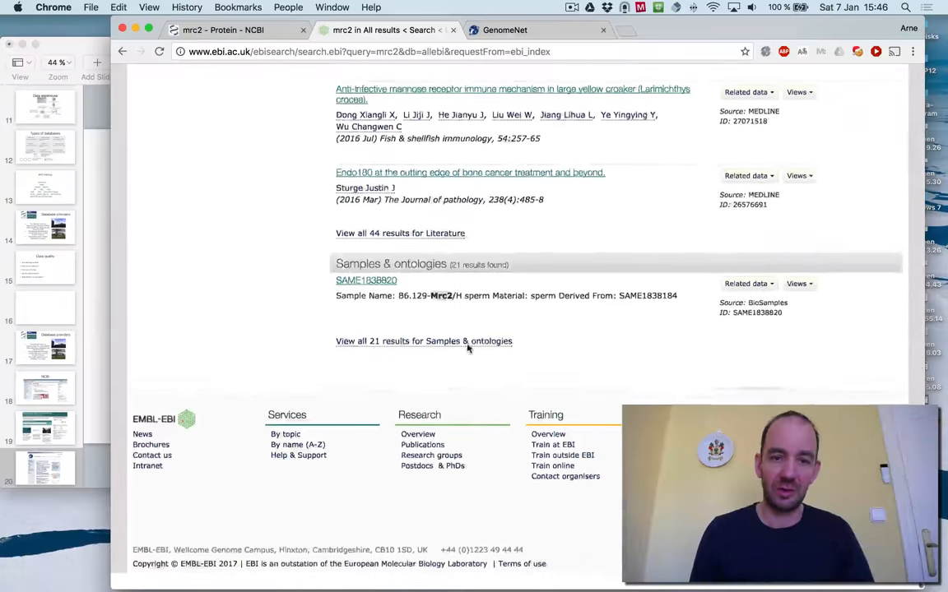
scroll(up, 3)
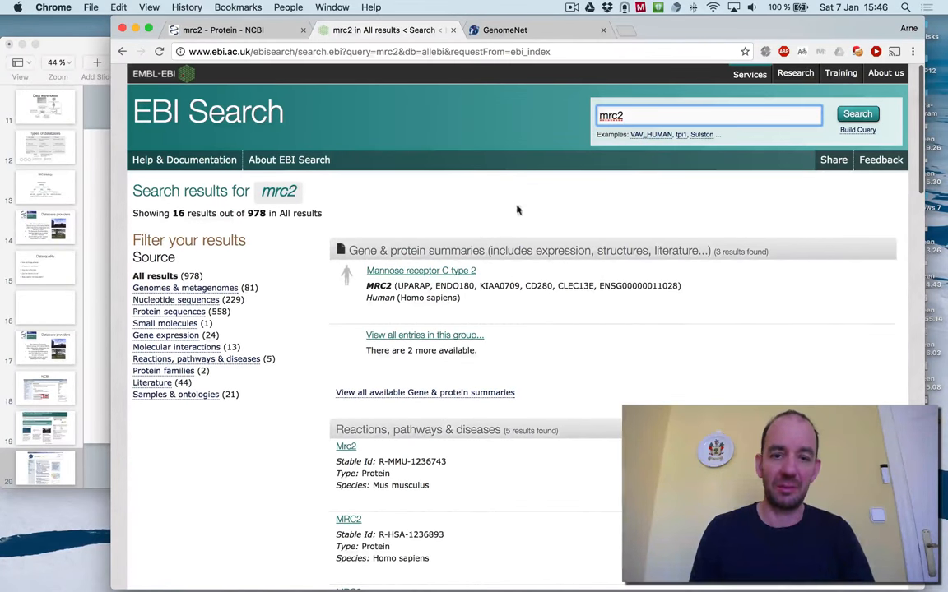
click(505, 29)
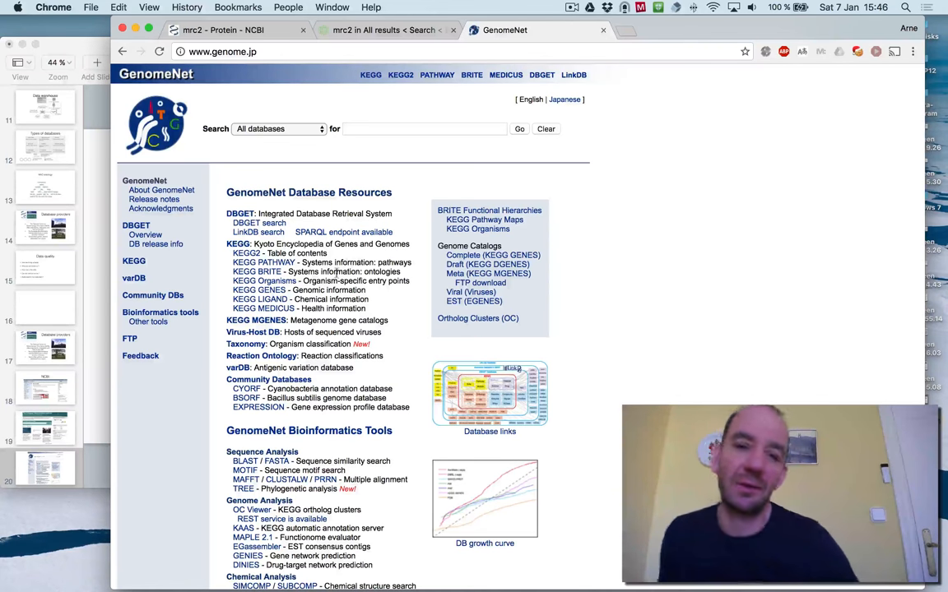
Enter KEGG from GenomeNet and search mrc2, listing BRITE and GENES hits for mannose receptor C type 2.
click(238, 244)
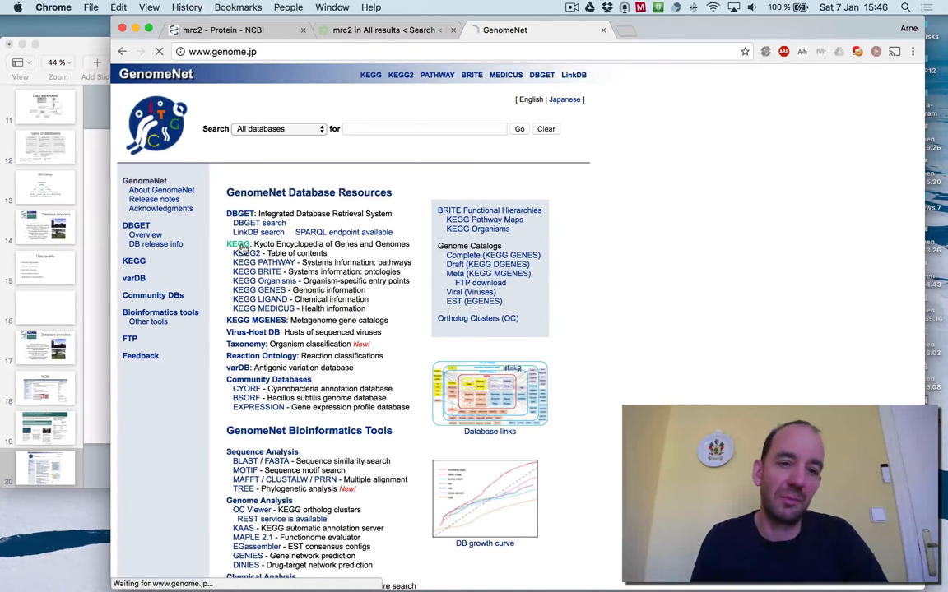
click(238, 245)
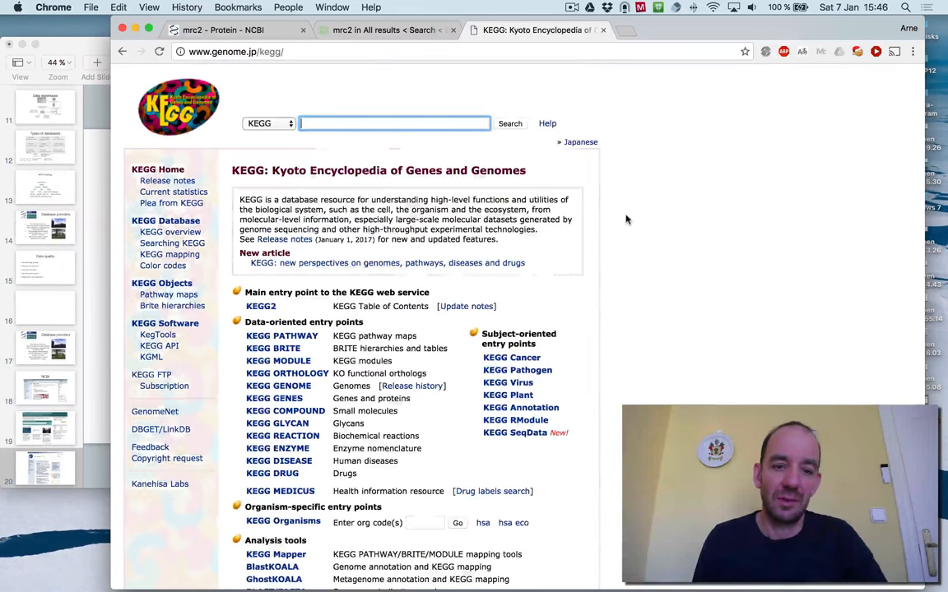
text(mrc2)
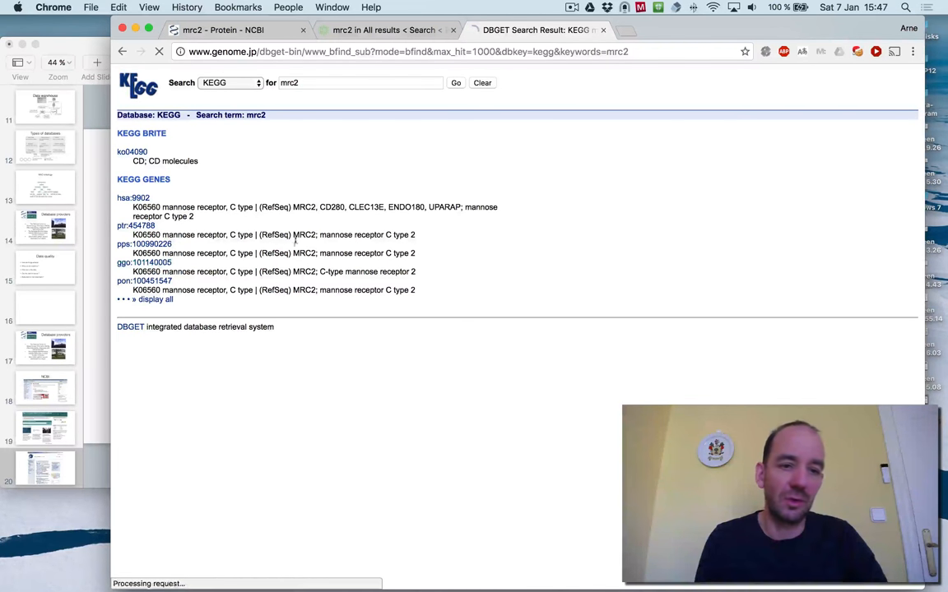
Open gorilla MRC2 gene entry ggo:101140005 and review its pathways, BRITE hierarchies and sequences.
click(143, 262)
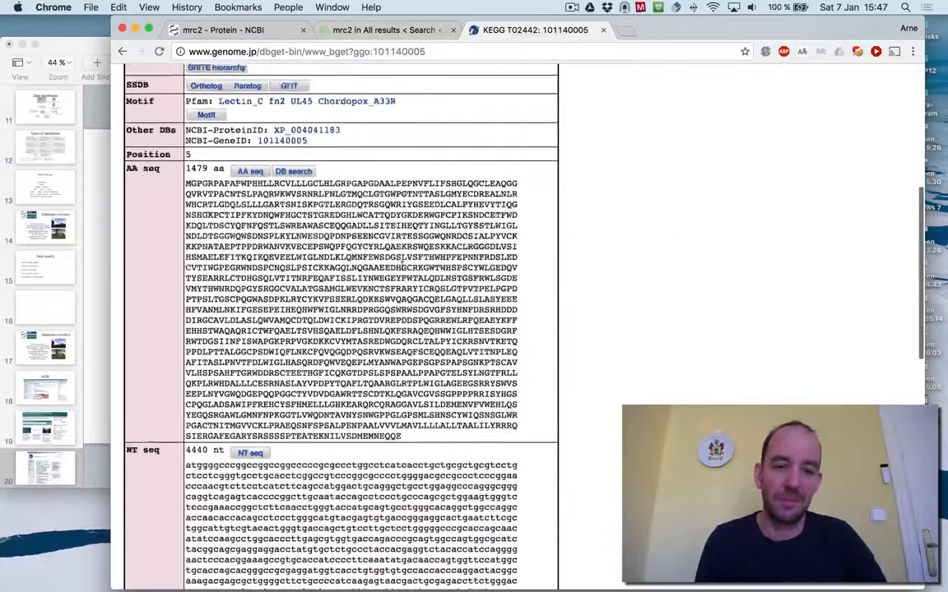
scroll(down, 3)
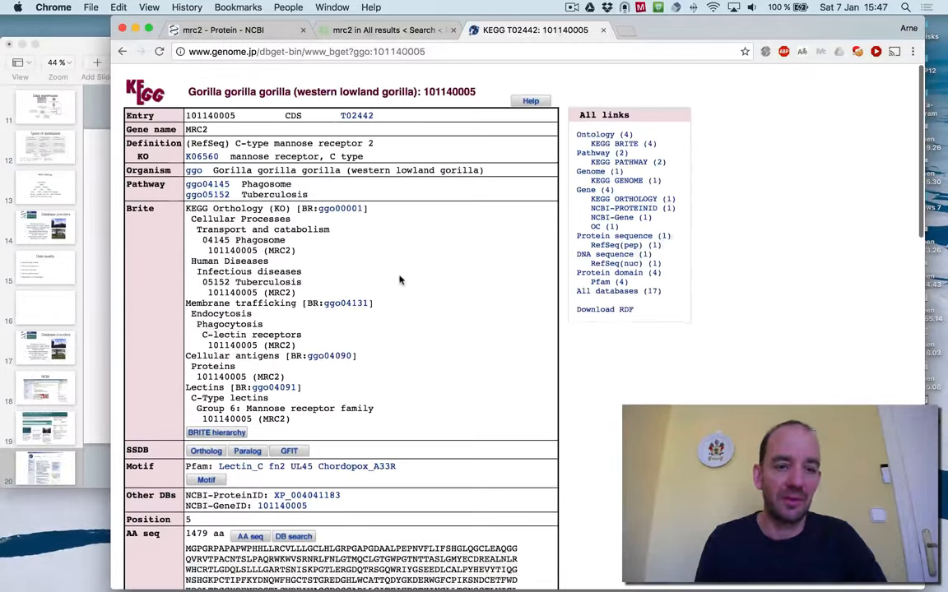
scroll(down, 3)
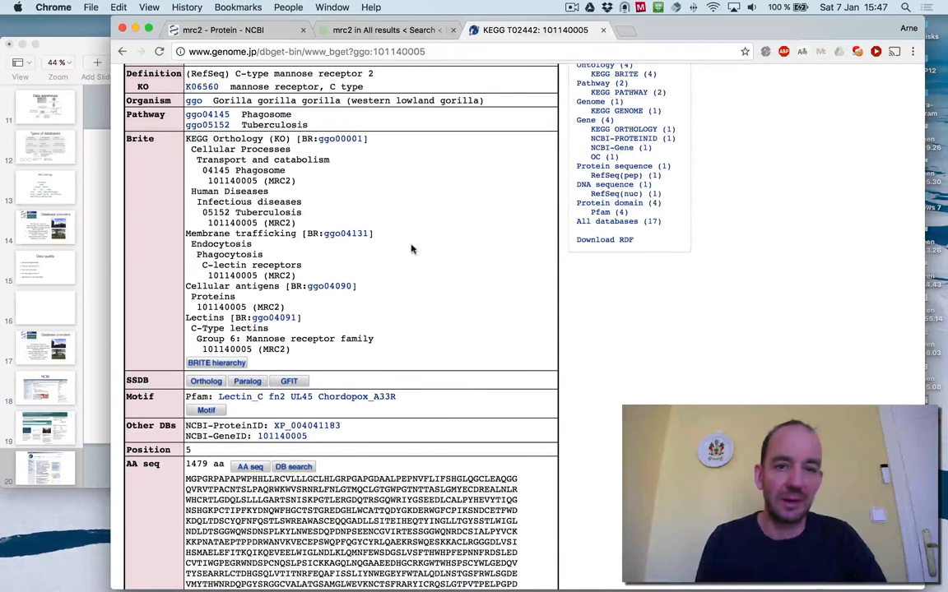